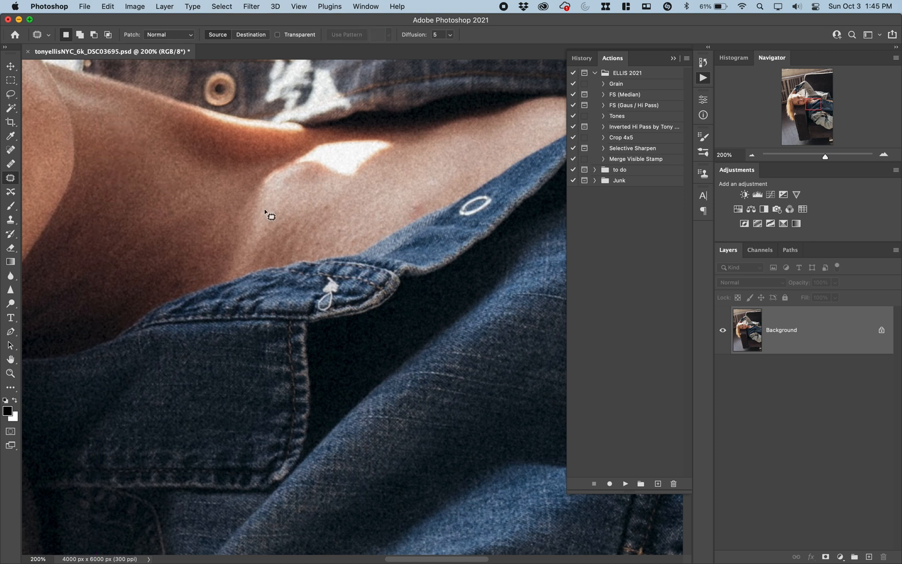
Patch the blemish on the woman's neck with clean skin from nearby
drag(267, 214, 431, 206)
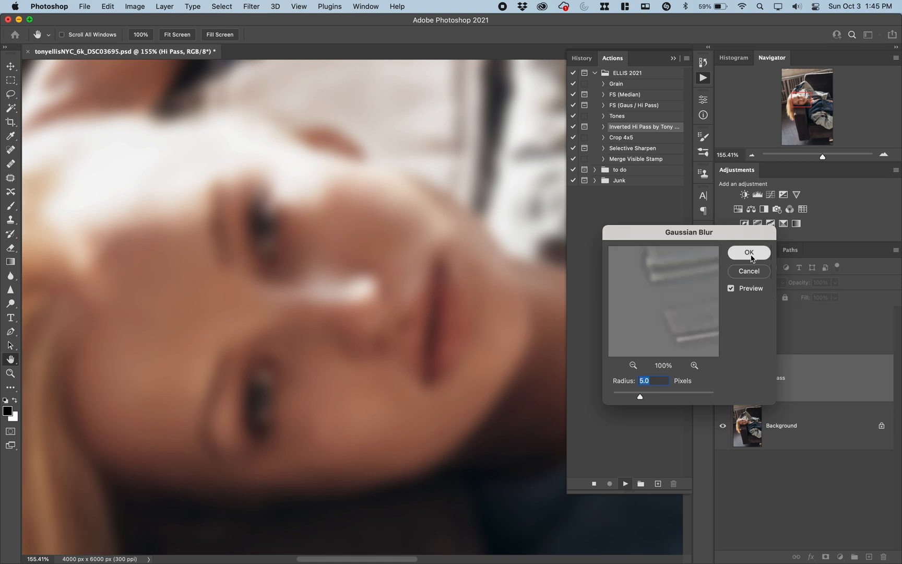
Confirm the 5 px Gaussian Blur on the Hi Pass layer
click(748, 252)
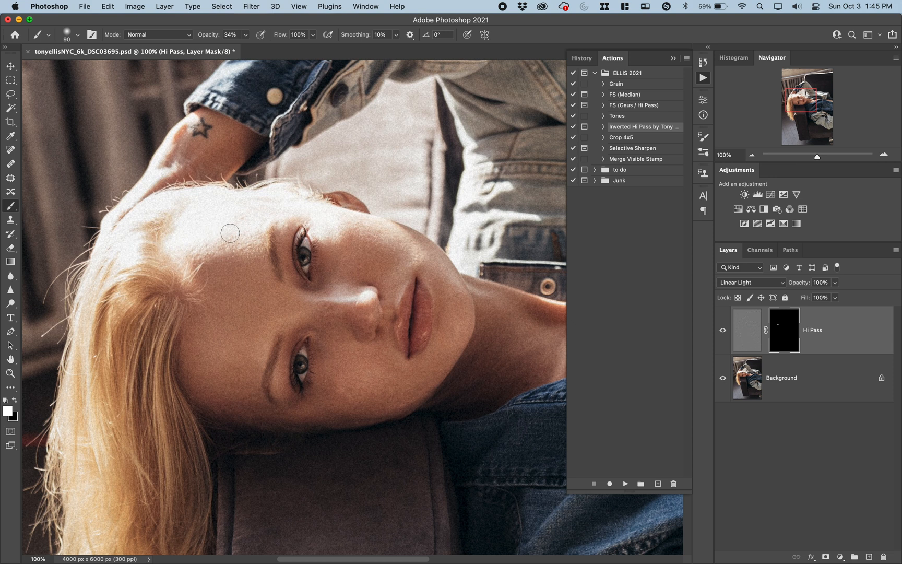
mouse_move(355, 375)
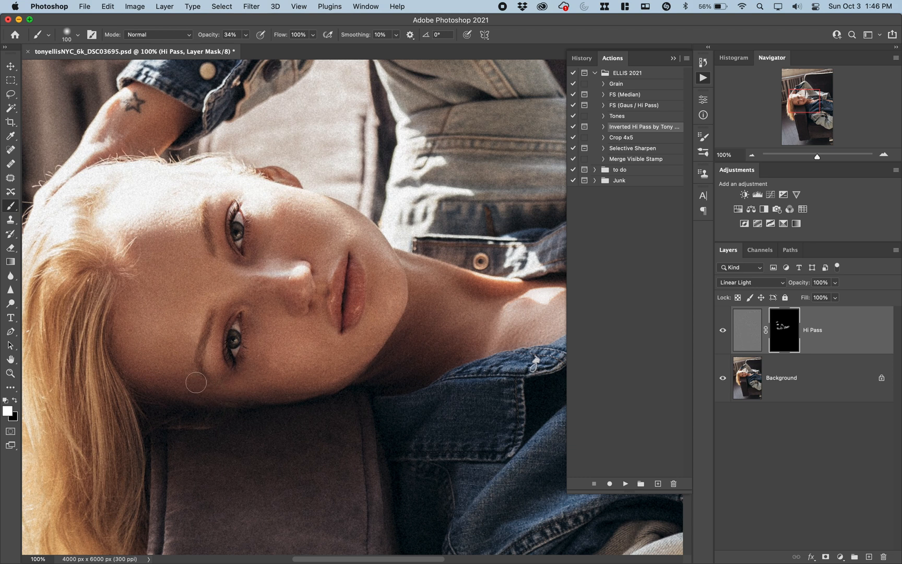
mouse_move(363, 353)
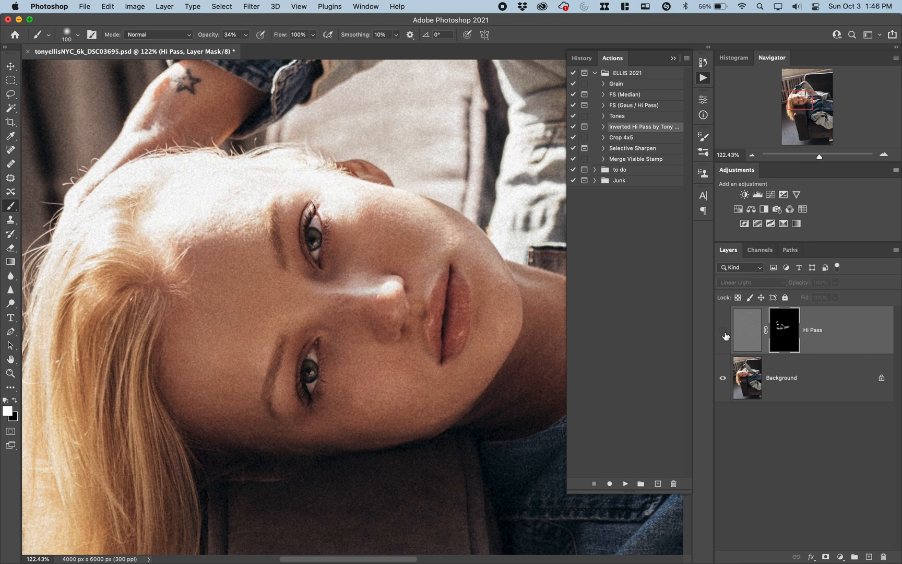
Compare the face with the Hi Pass layer hidden, then lower its opacity to 98%
click(722, 330)
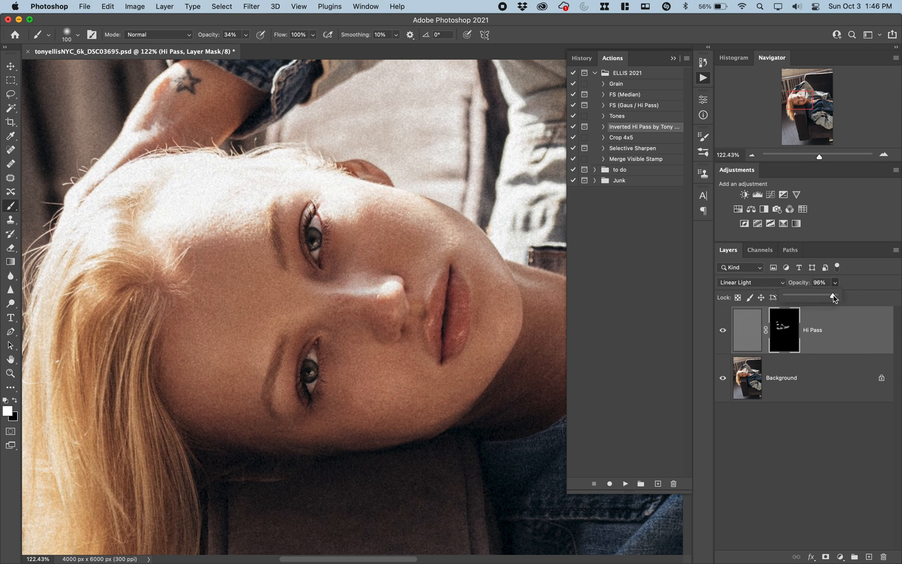
drag(833, 298, 823, 298)
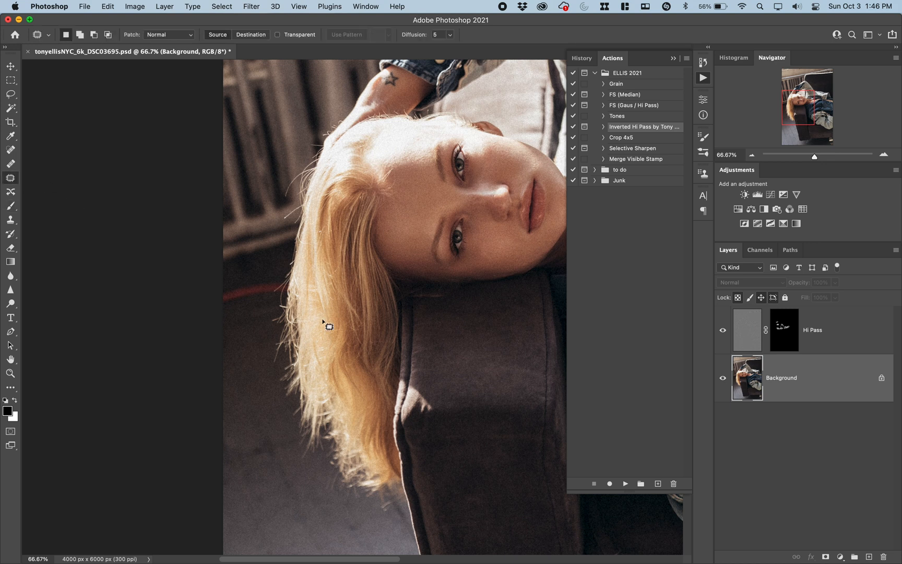
mouse_move(275, 286)
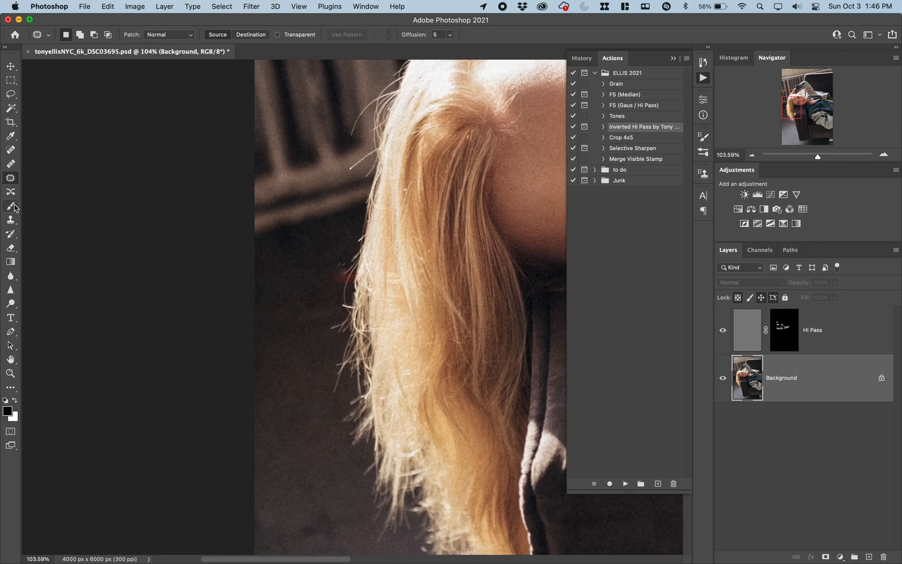
Choose a retouching tool to remove the red cord beside the hair
click(11, 219)
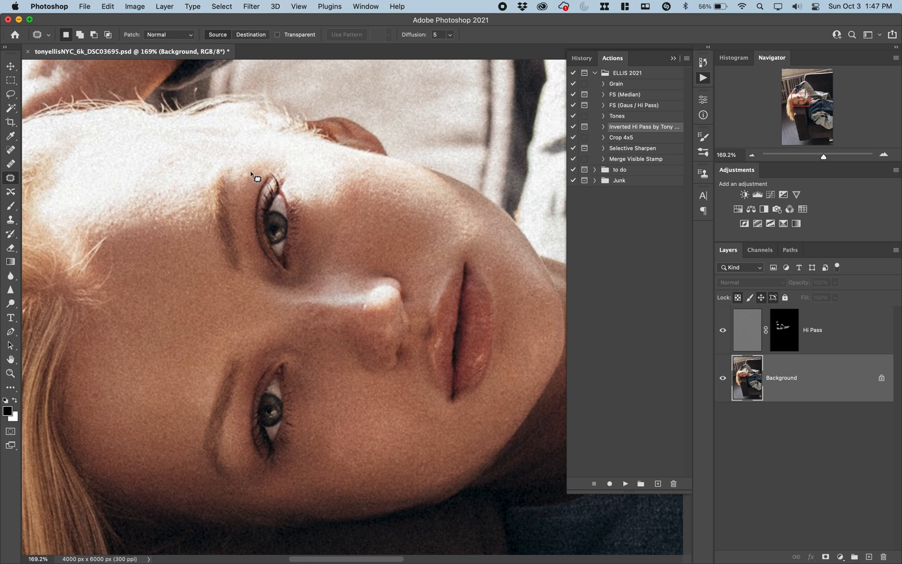
Patch the small blemish above the eye onto clean skin
drag(251, 176, 246, 206)
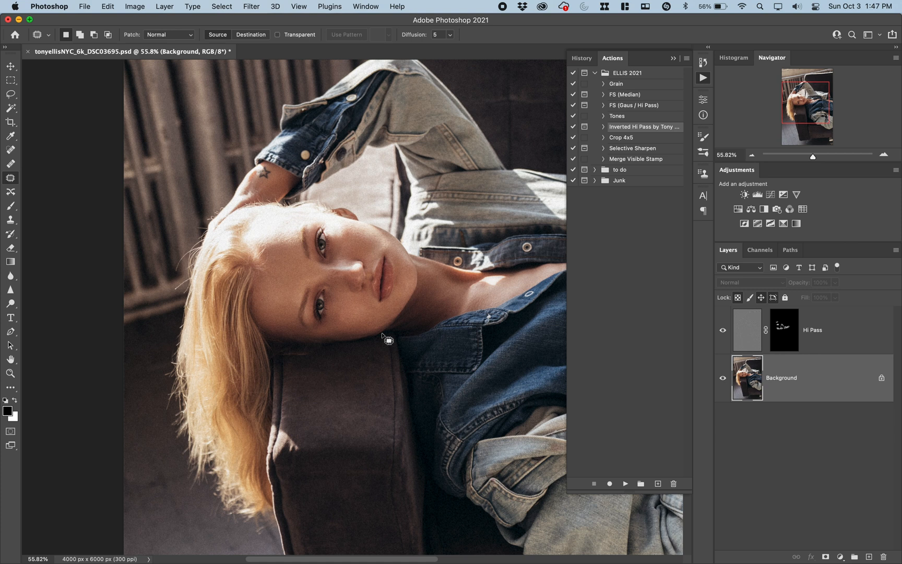
mouse_move(899, 144)
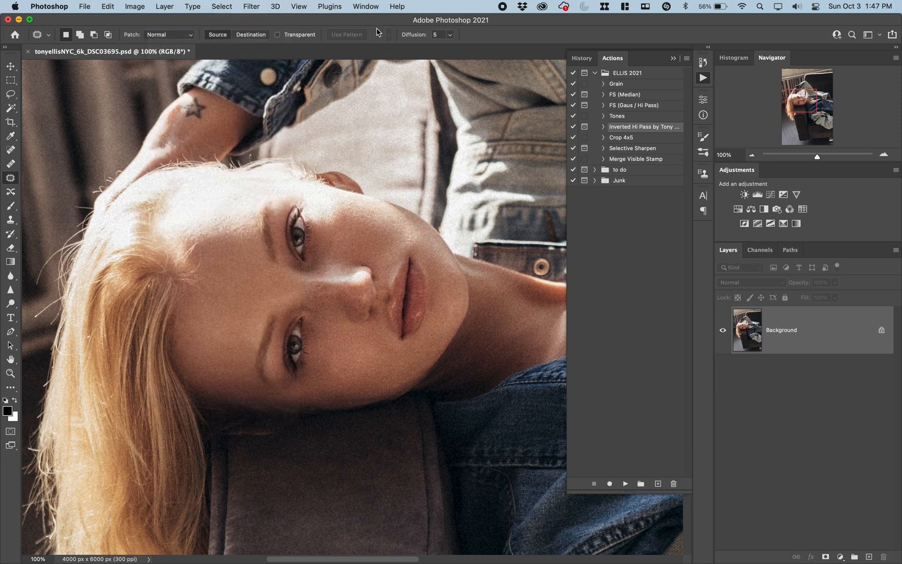
Add 6% Gaussian monochromatic noise to the flattened portrait and view it whole
click(250, 6)
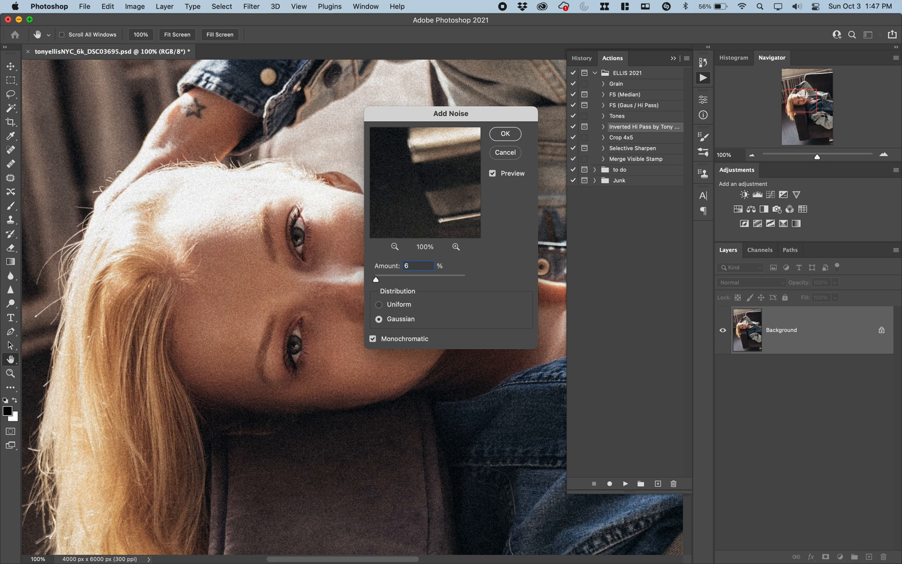
click(504, 134)
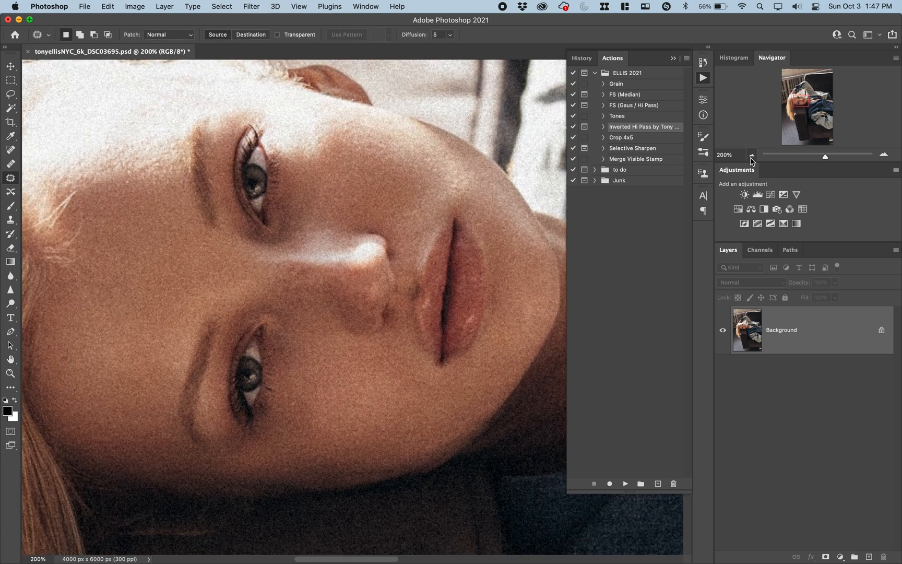
click(753, 156)
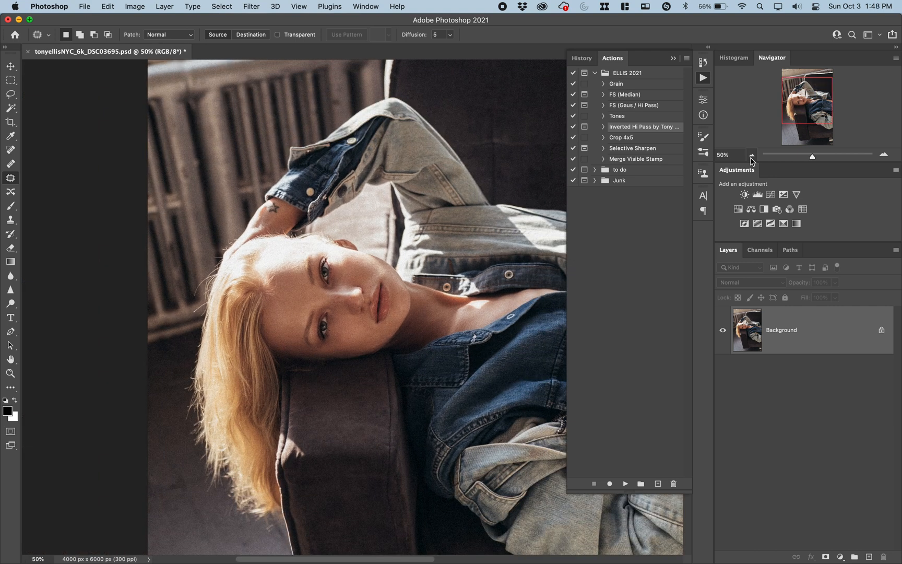
mouse_move(750, 160)
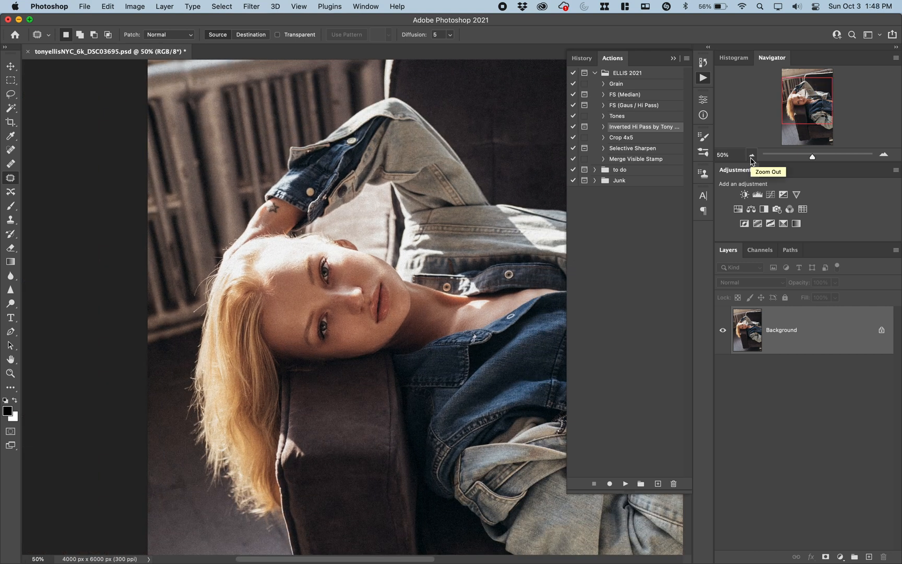
mouse_move(757, 194)
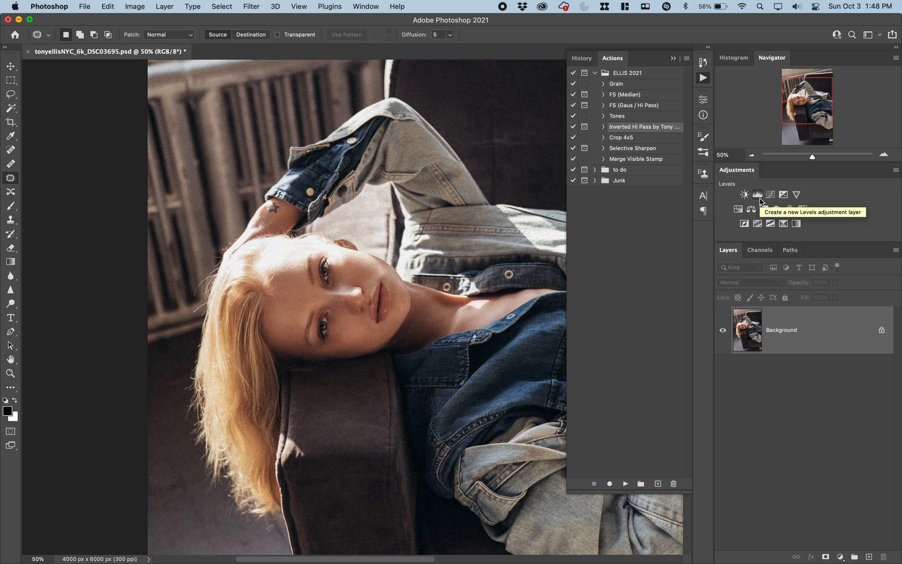
Add a Curves adjustment layer and raise the curve to brighten the shadowed neck
click(772, 194)
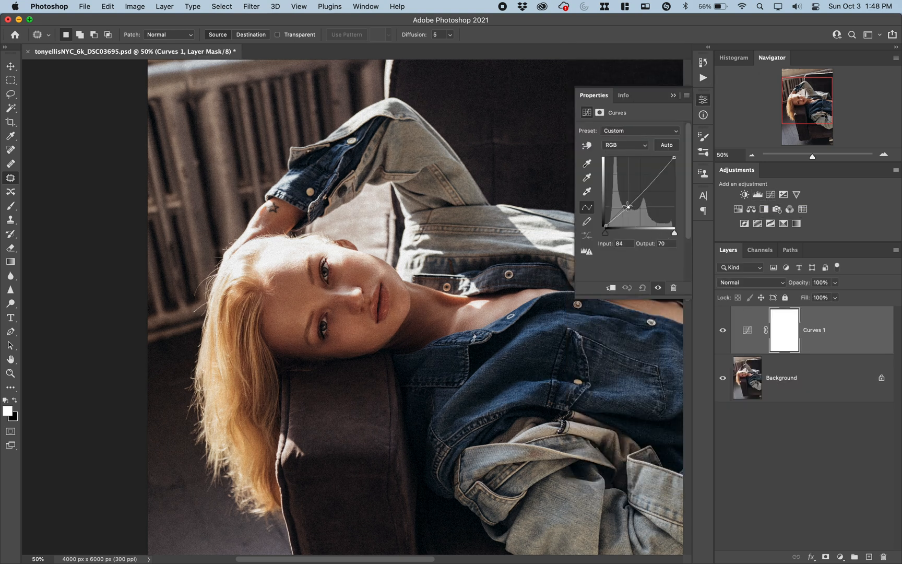
drag(636, 205, 622, 202)
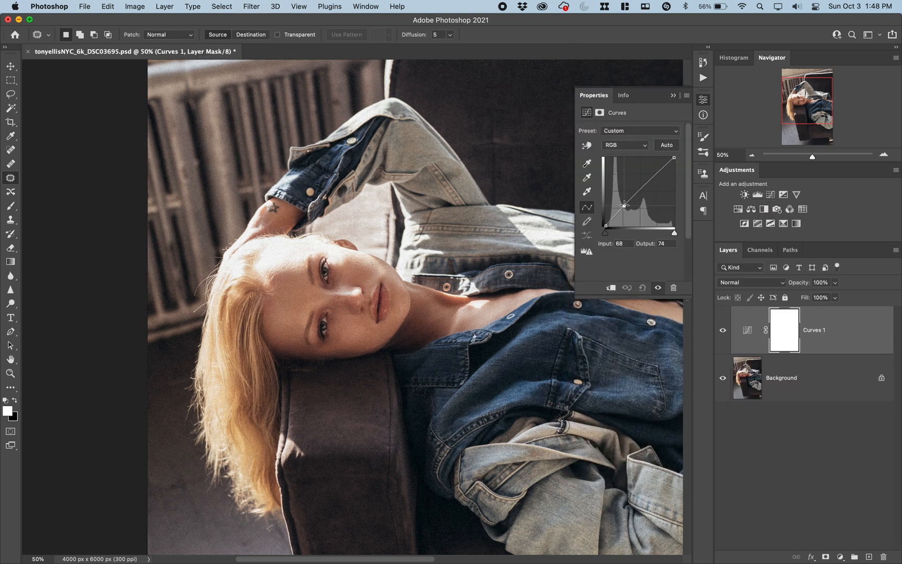
drag(639, 204, 637, 204)
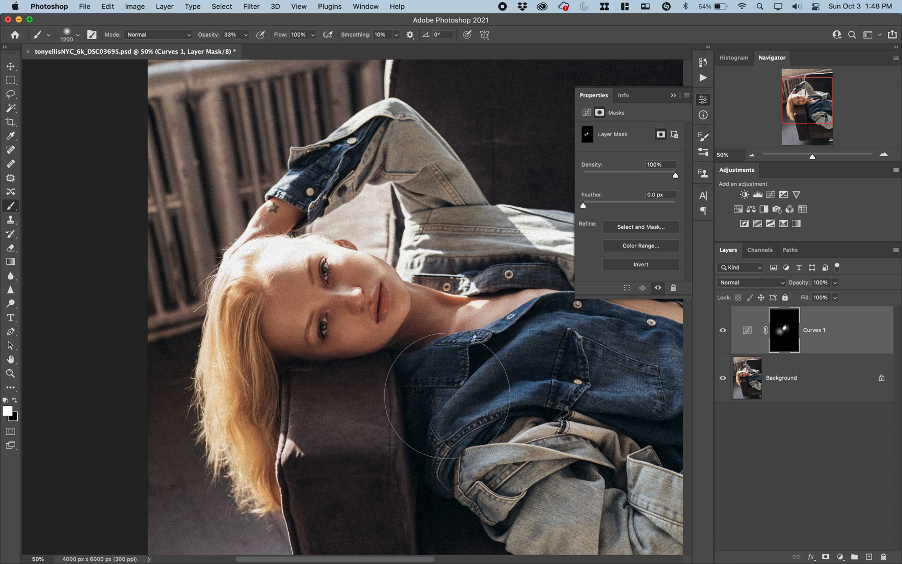
click(750, 154)
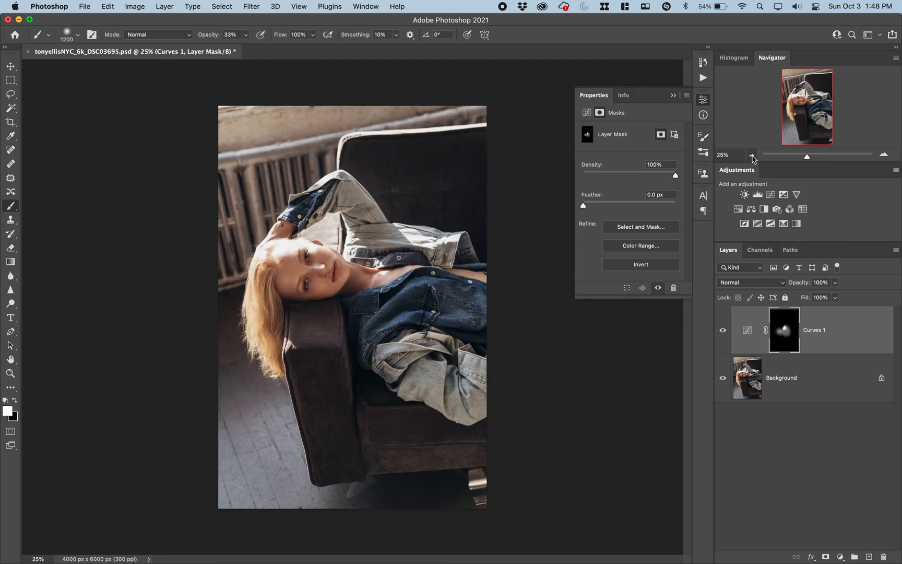